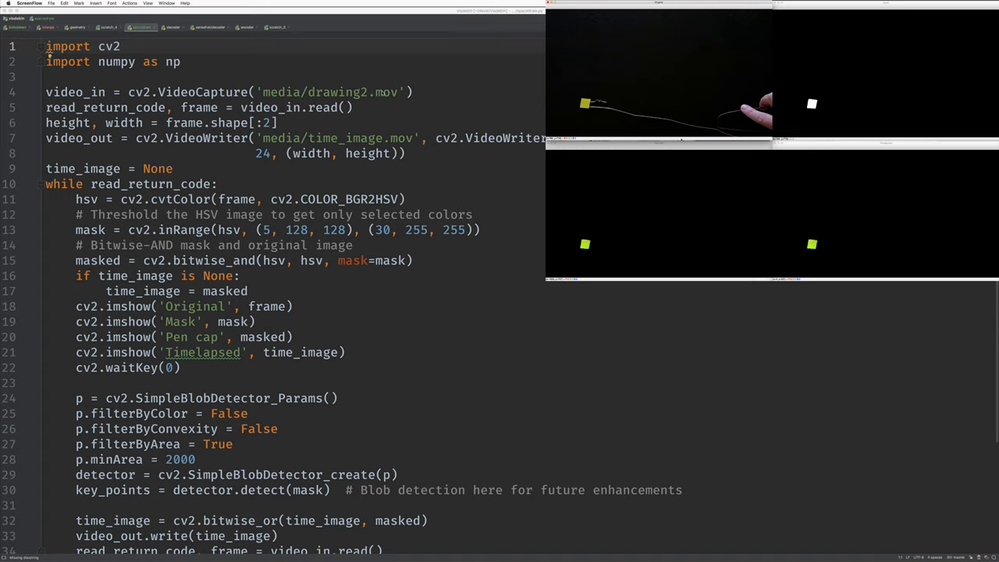
{"action": "mouse_move", "coordinate": [170, 53]}
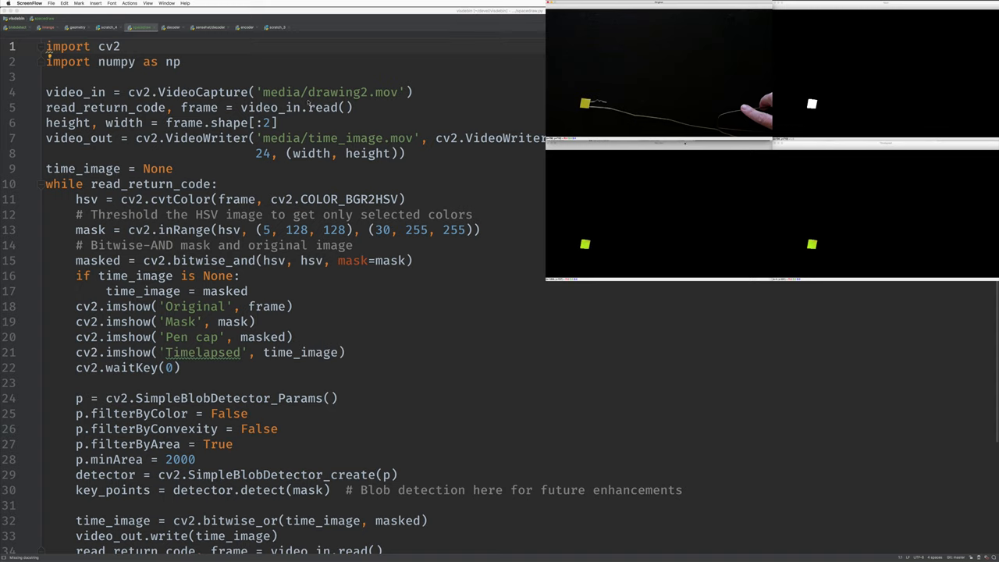
{"action": "mouse_move", "coordinate": [693, 196]}
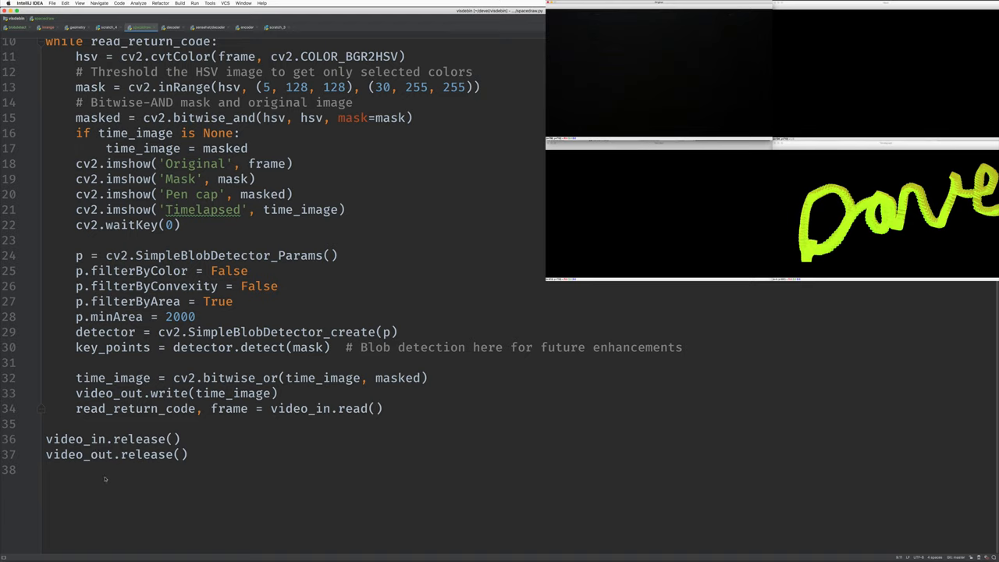
{"action": "mouse_move", "coordinate": [107, 480]}
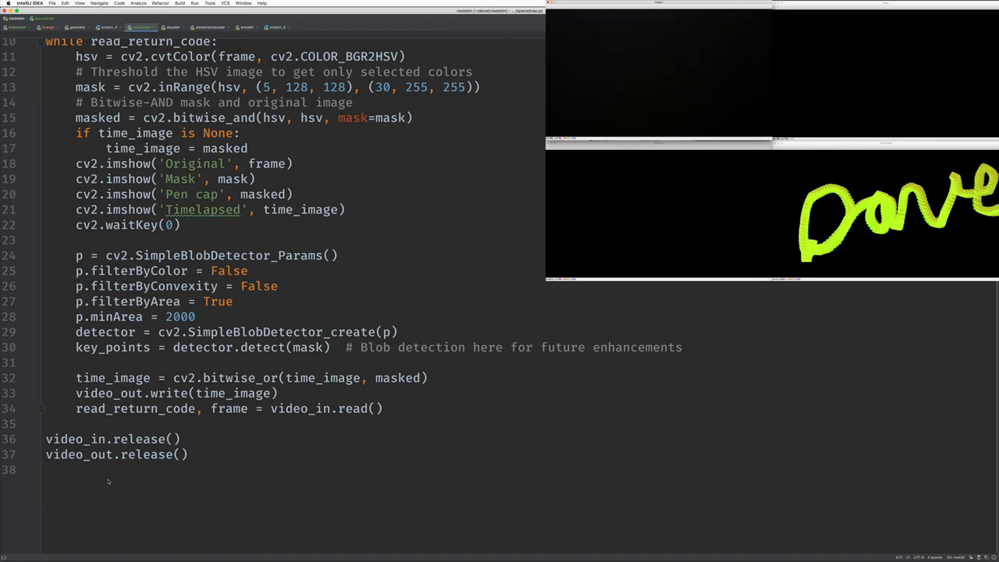